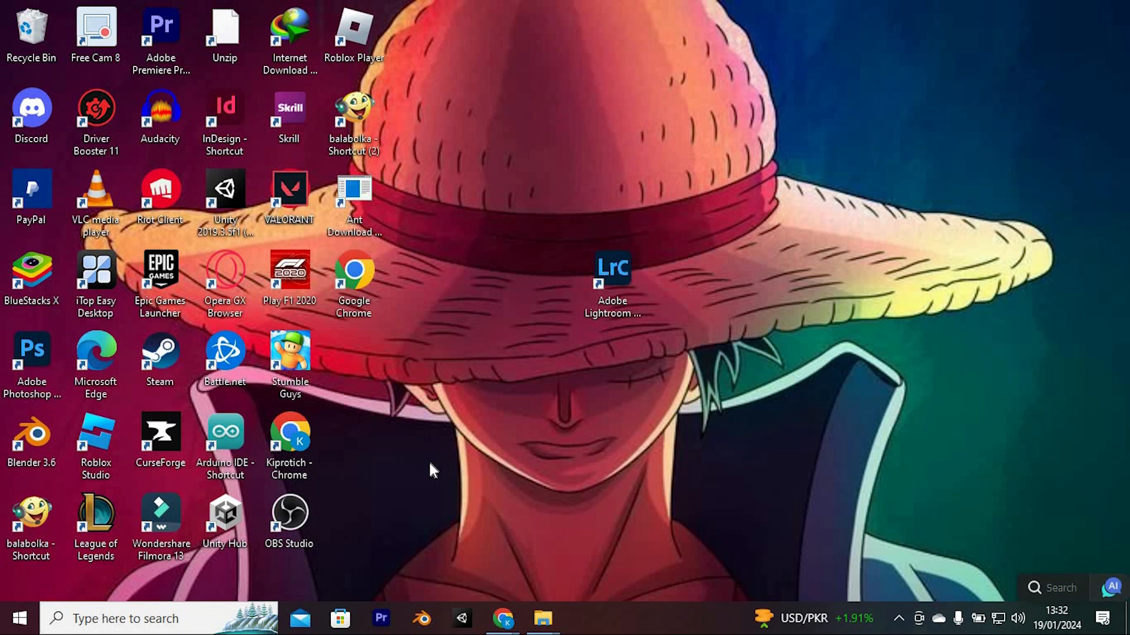
- Launch Google Chrome from the taskbar search by searching 'ch'
click(290, 518)
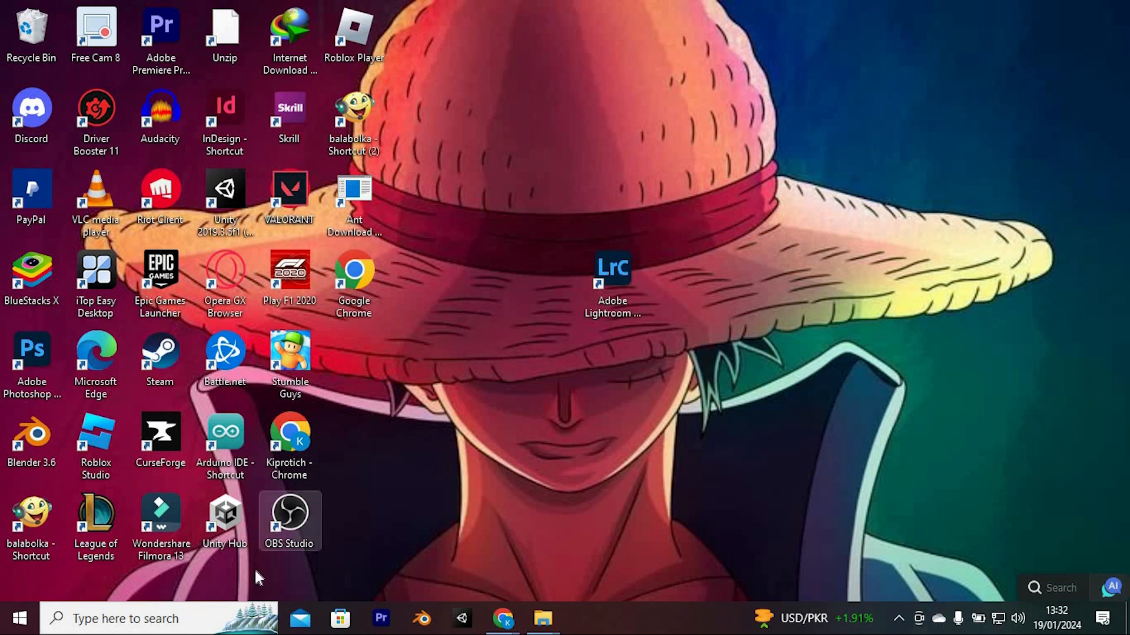
text(chrome)
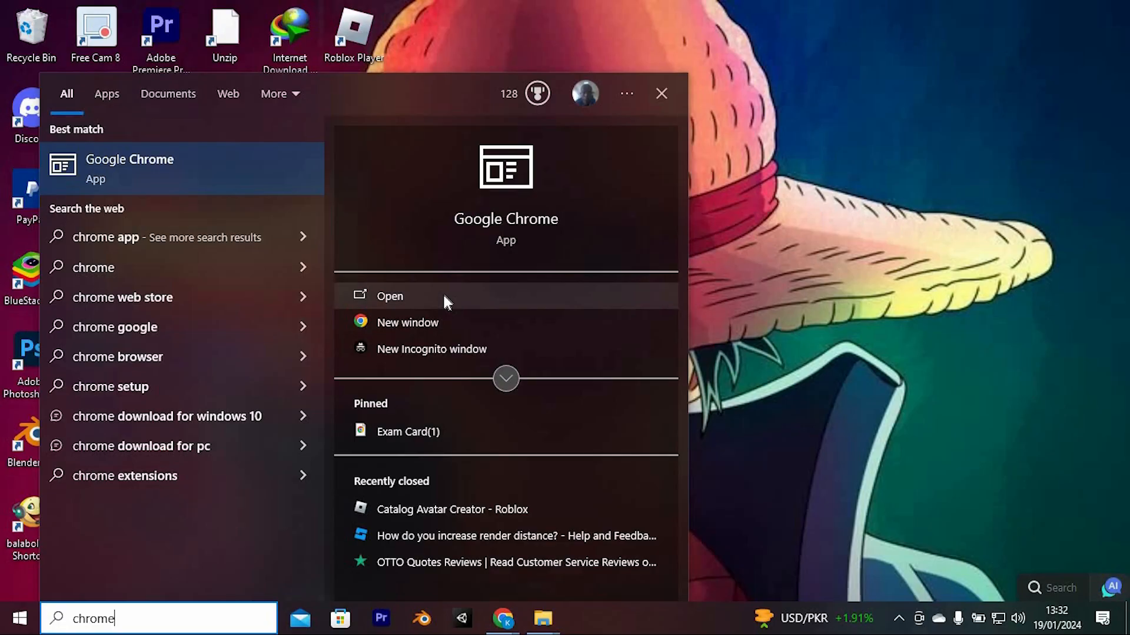
click(389, 297)
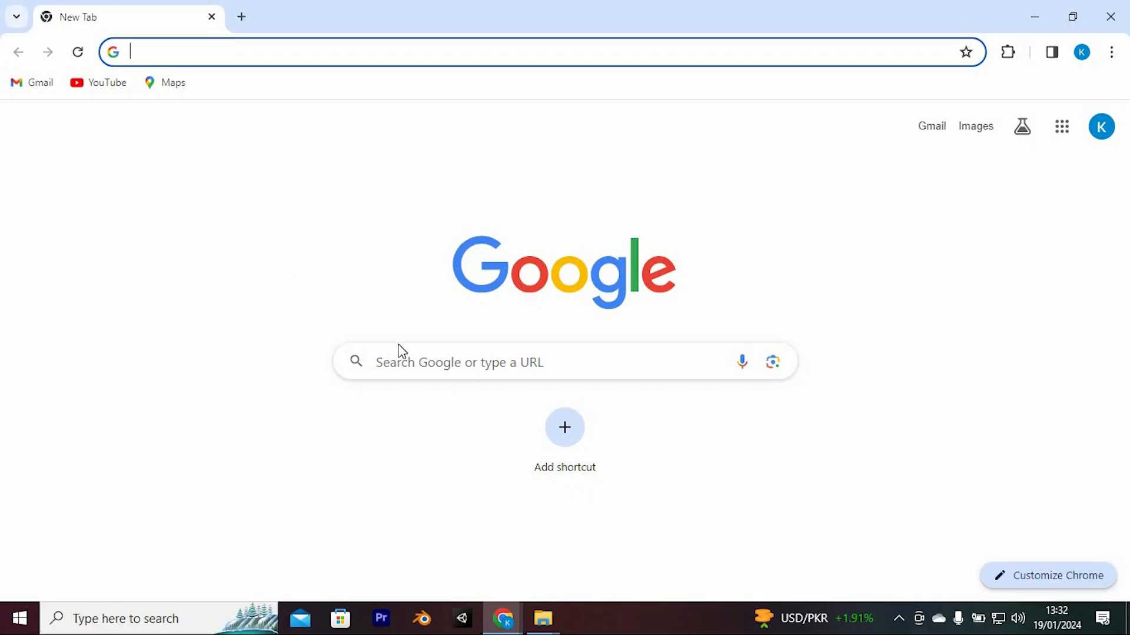
mouse_move(624, 222)
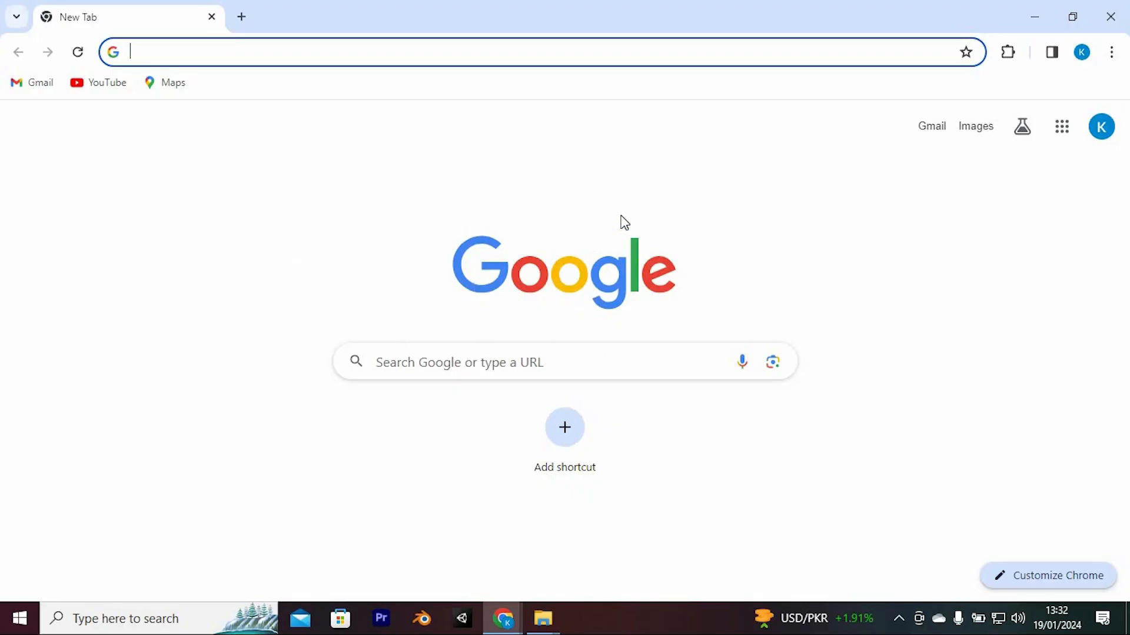
mouse_move(1108, 52)
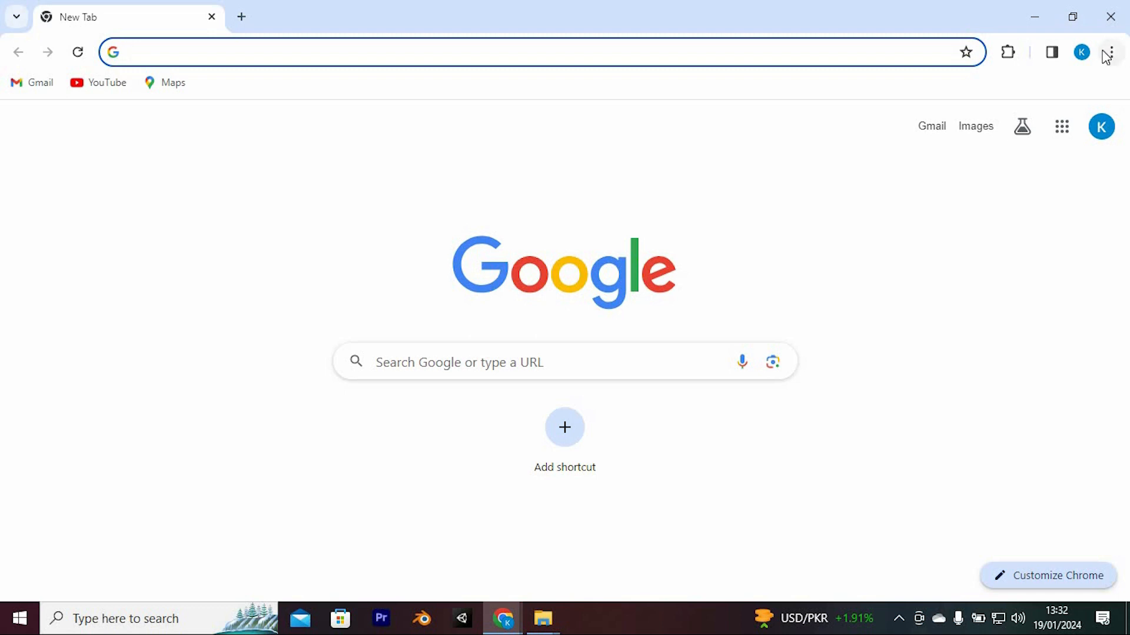
- Expand the More tools submenu from Chrome's three-dot menu
click(1109, 51)
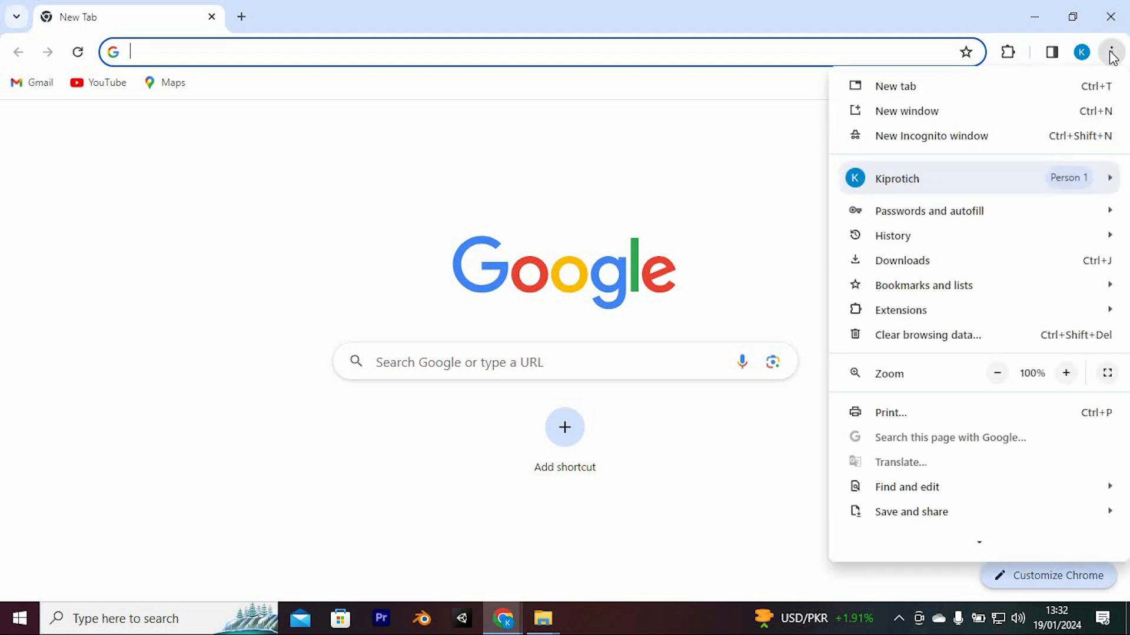
mouse_move(1009, 176)
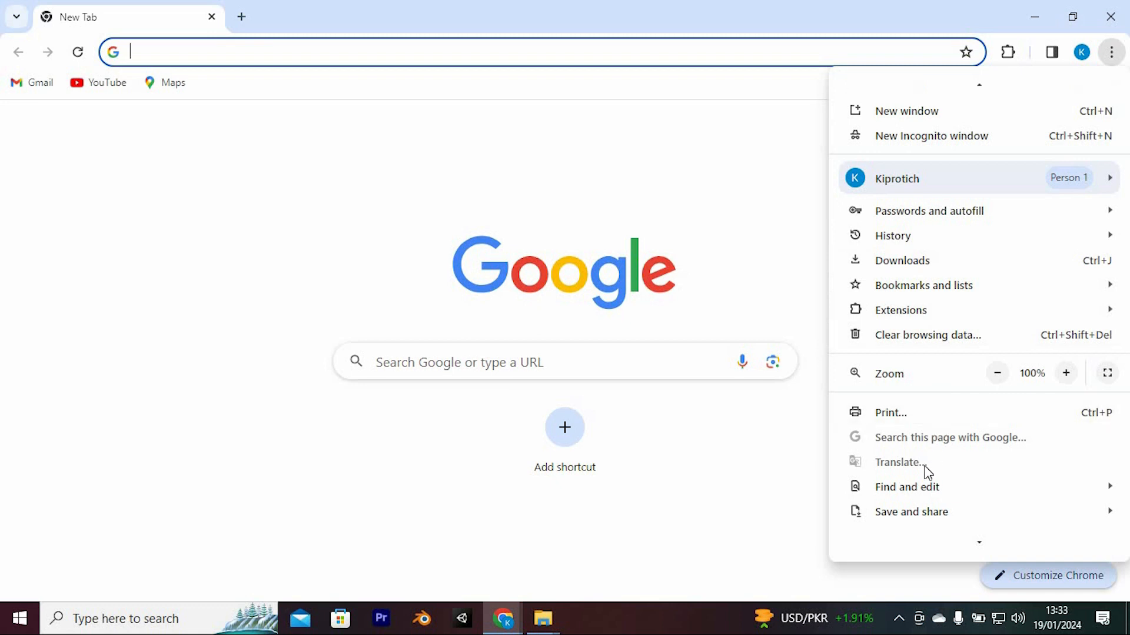
click(901, 436)
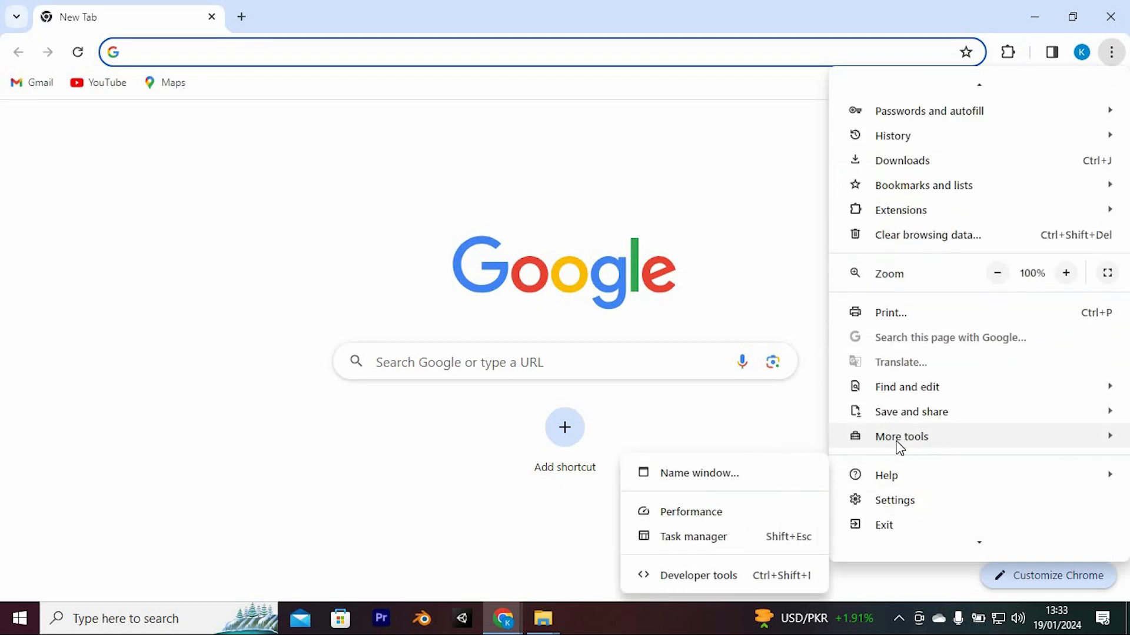
mouse_move(875, 437)
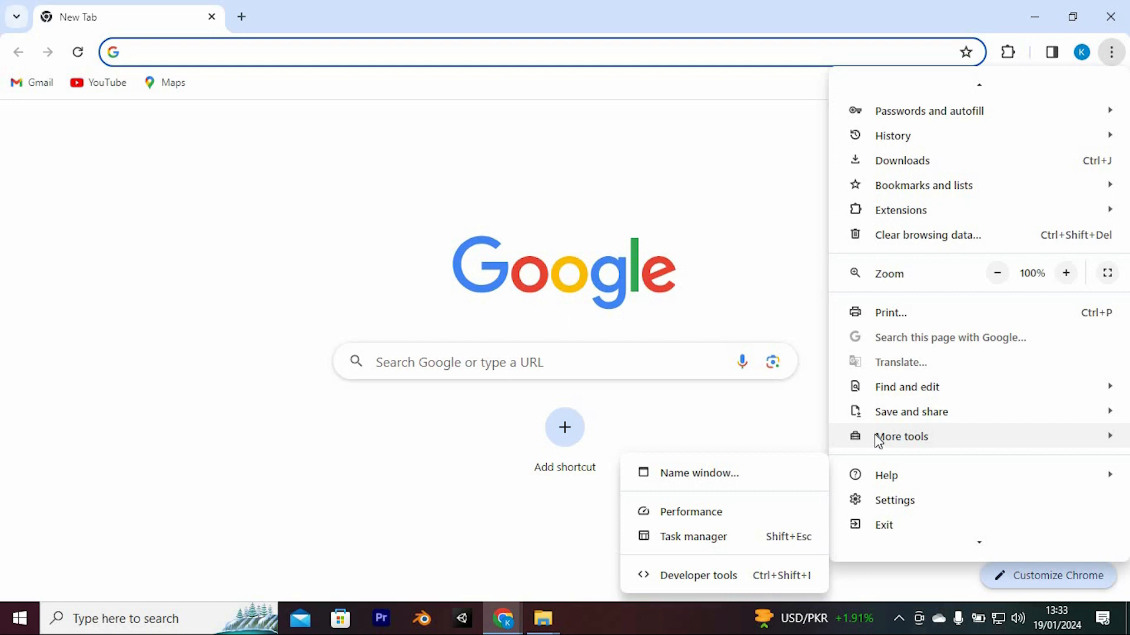
mouse_move(875, 444)
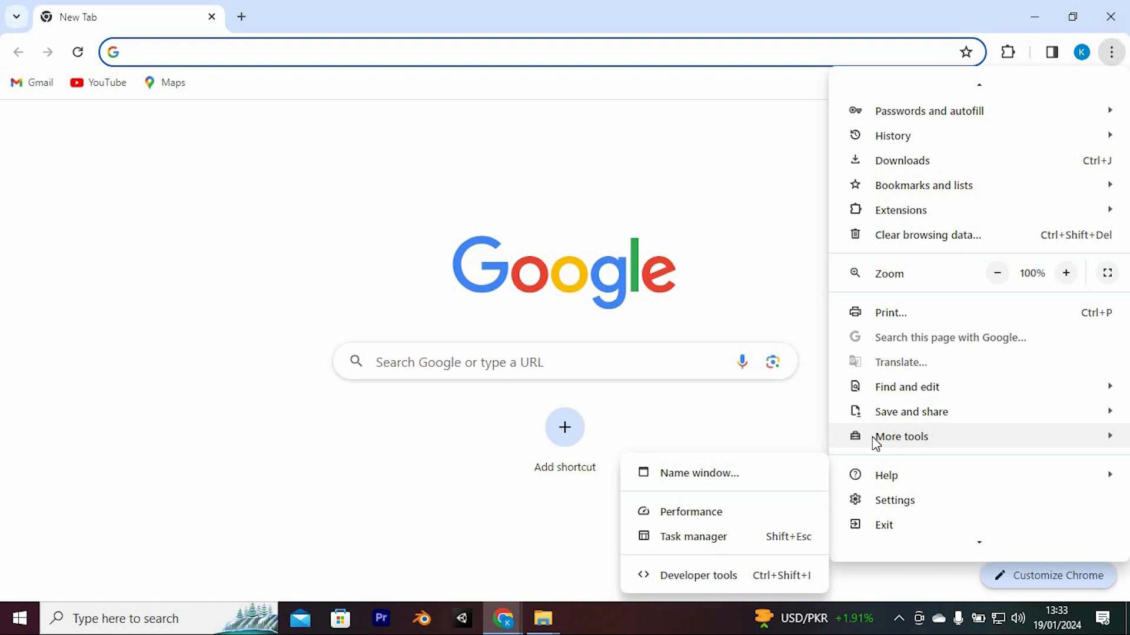
mouse_move(767, 499)
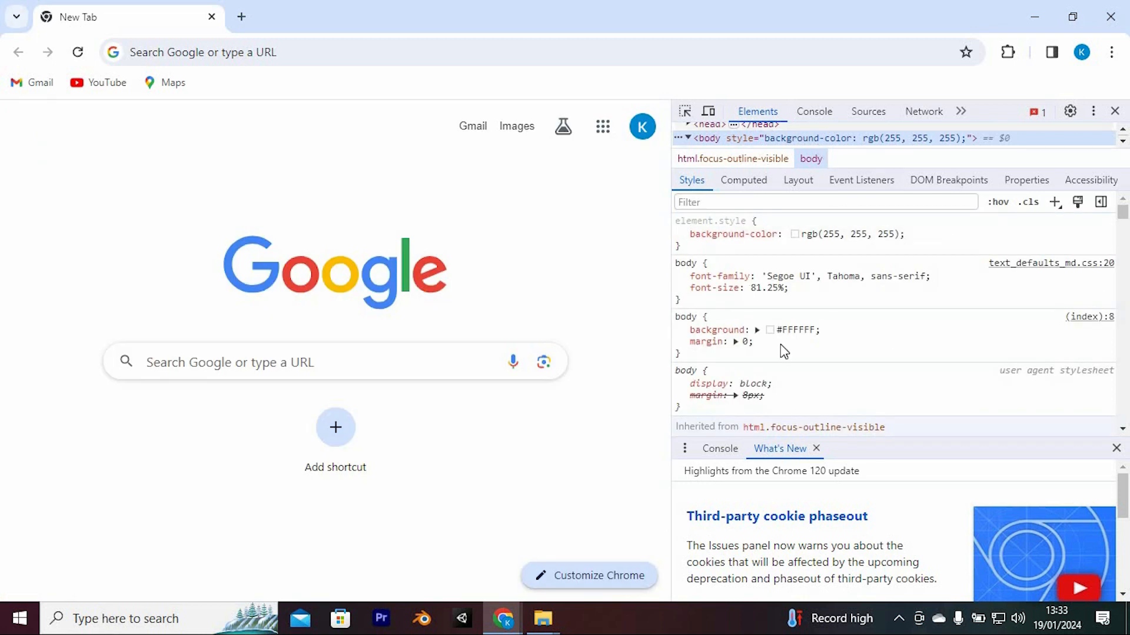
mouse_move(819, 120)
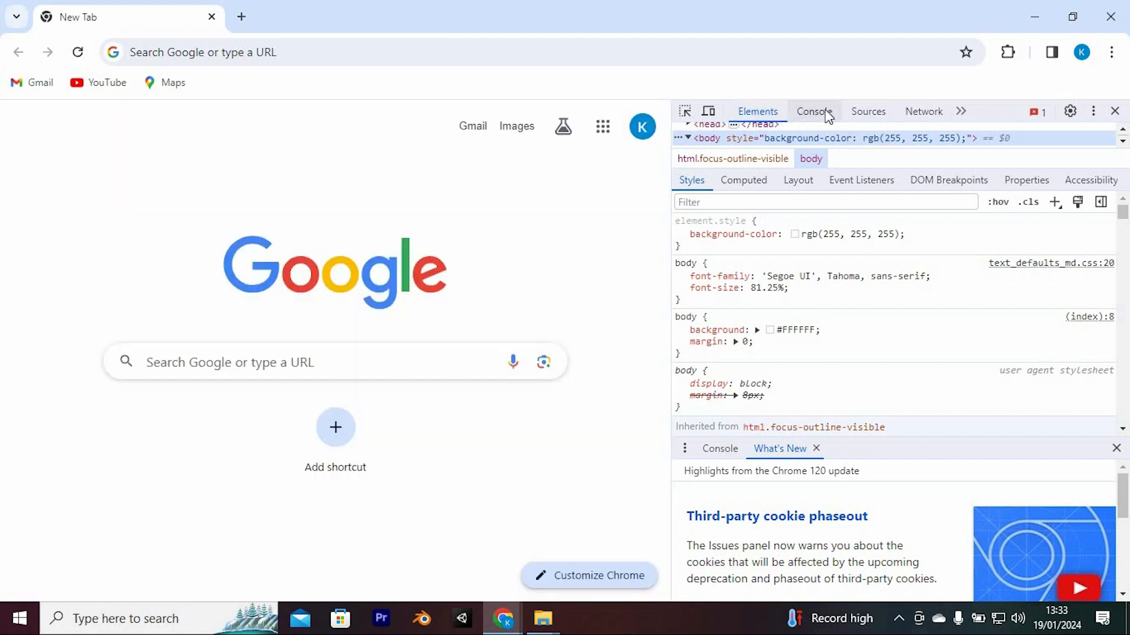
- Switch the right-docked DevTools to the empty Console panel
click(814, 111)
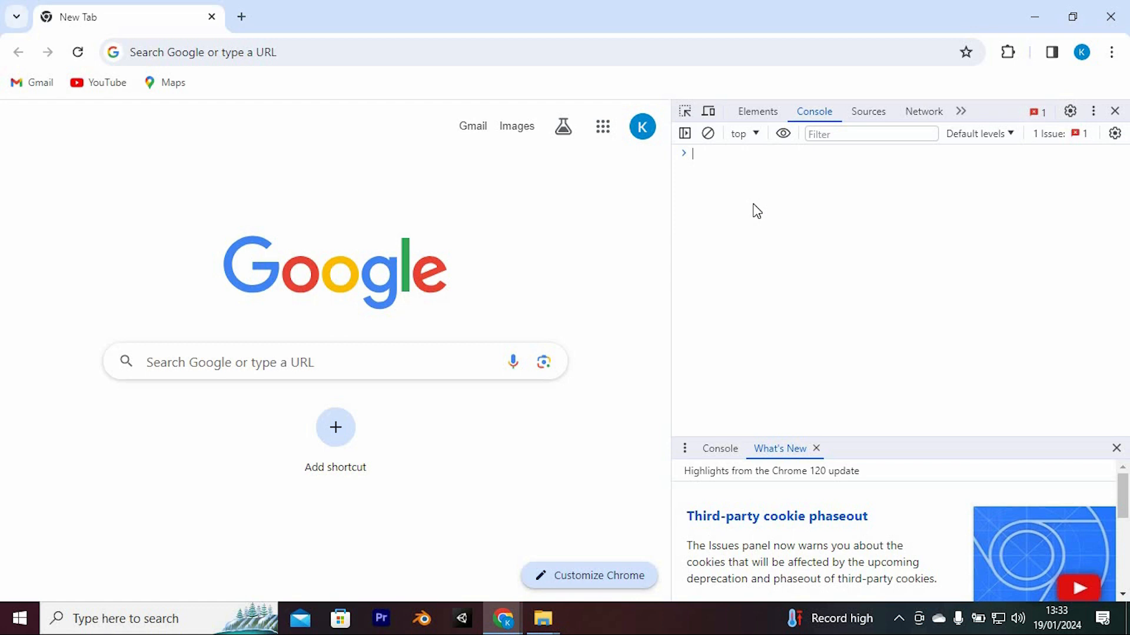
mouse_move(1005, 50)
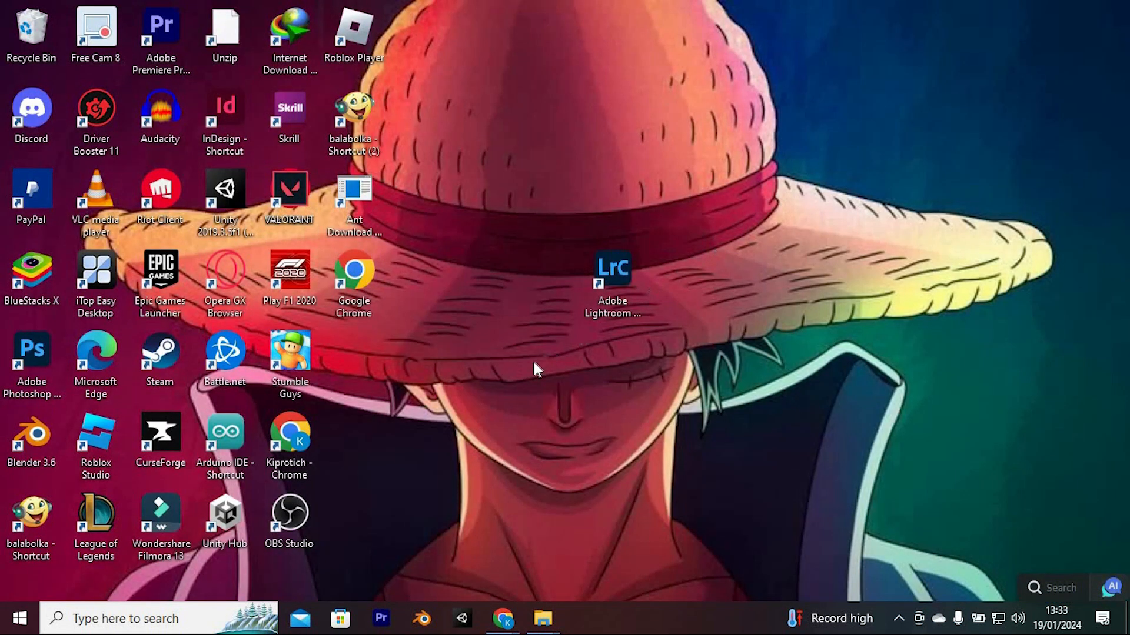
mouse_move(549, 366)
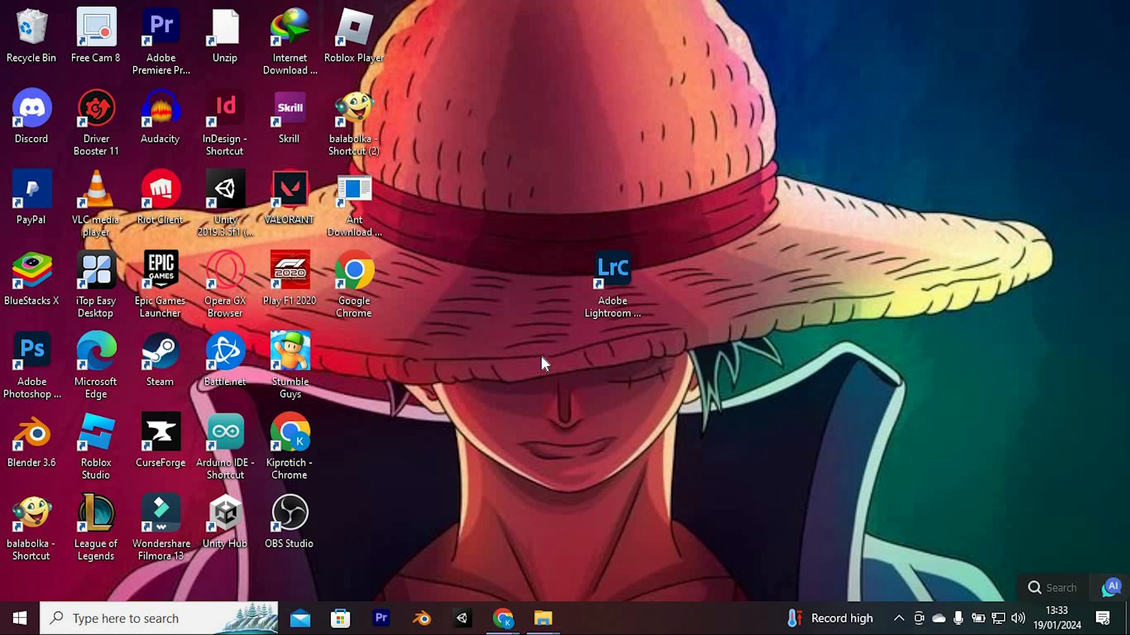